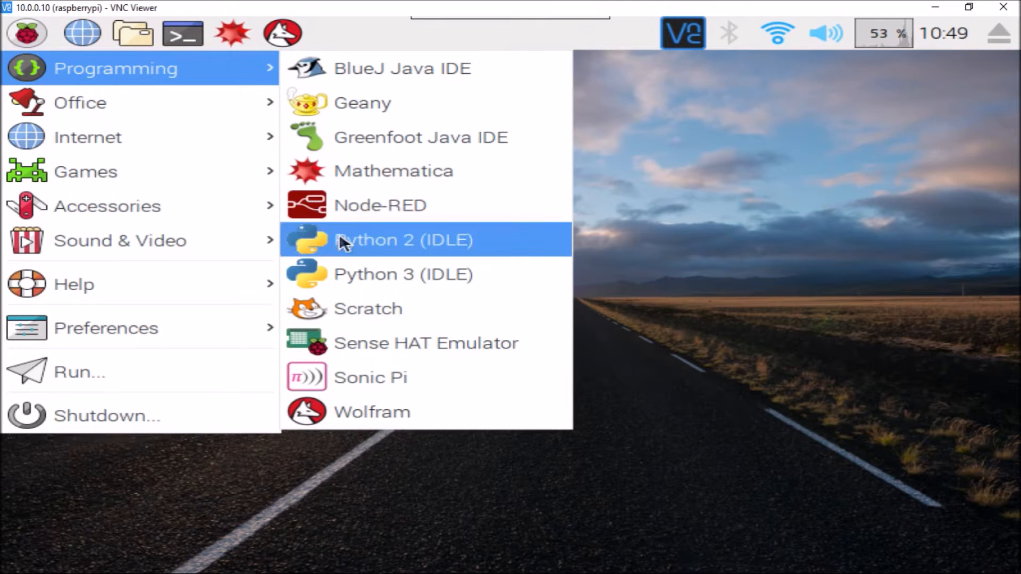
Launch Python 2 IDLE from the Raspberry Pi menu with super8.py open.
left_click(404, 239)
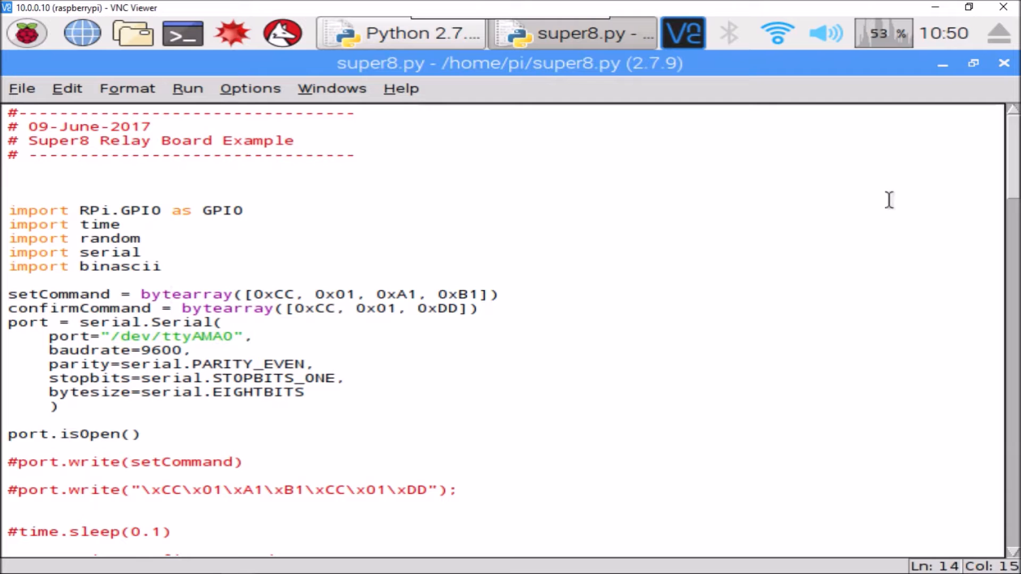
scroll("down", 3)
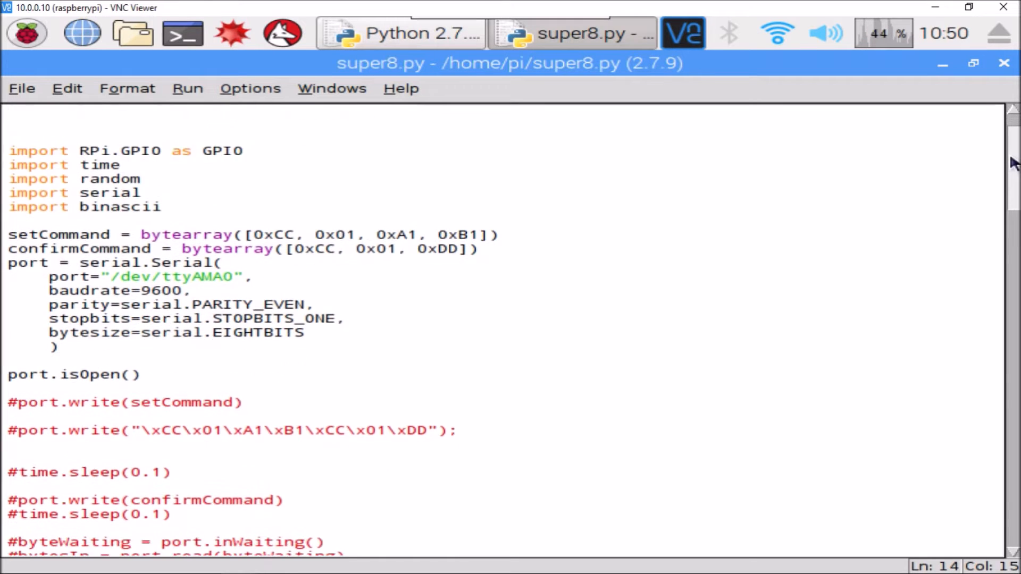
scroll("down", 3)
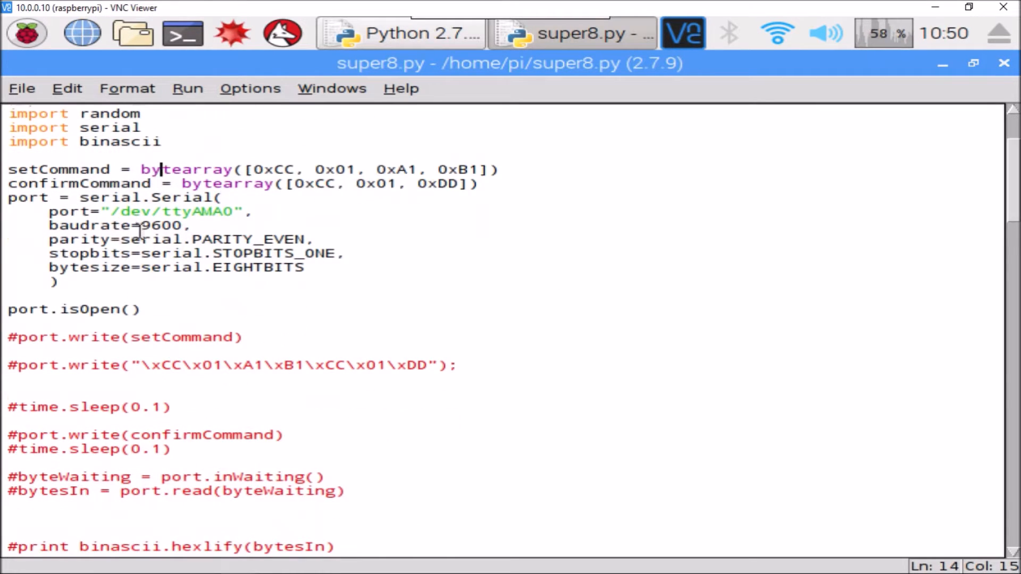
double_click(160, 226)
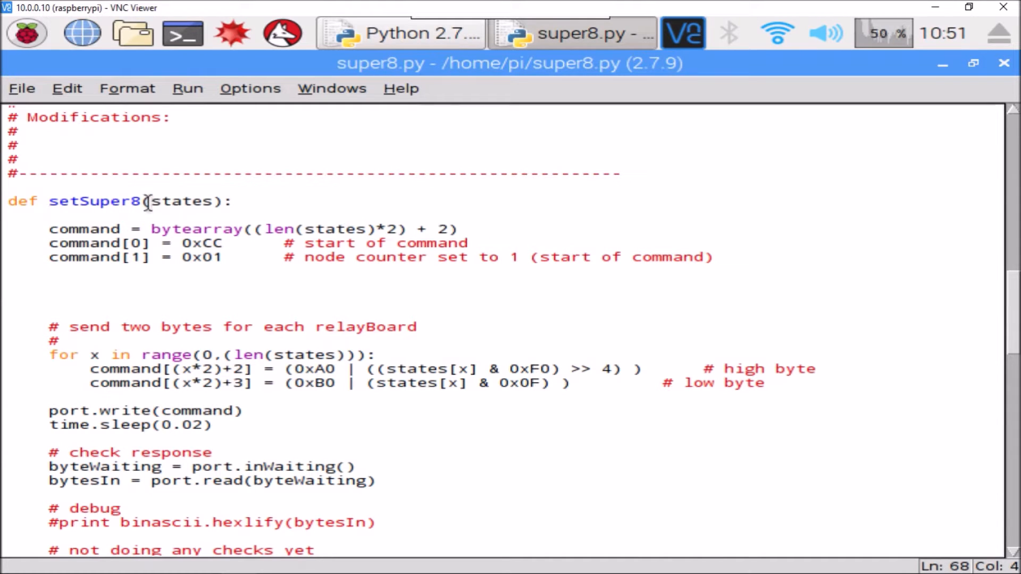
double_click(182, 201)
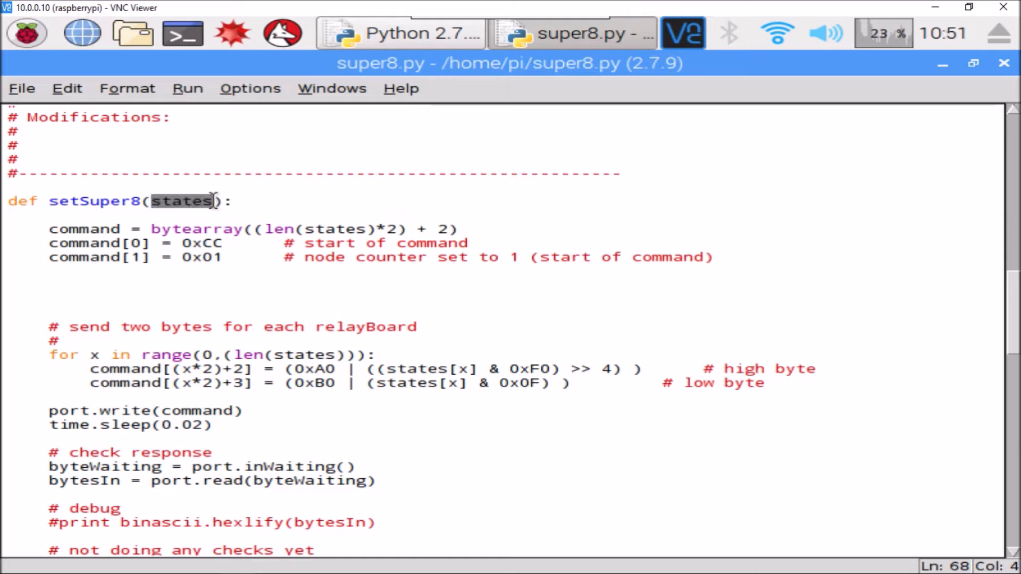
left_click(157, 201)
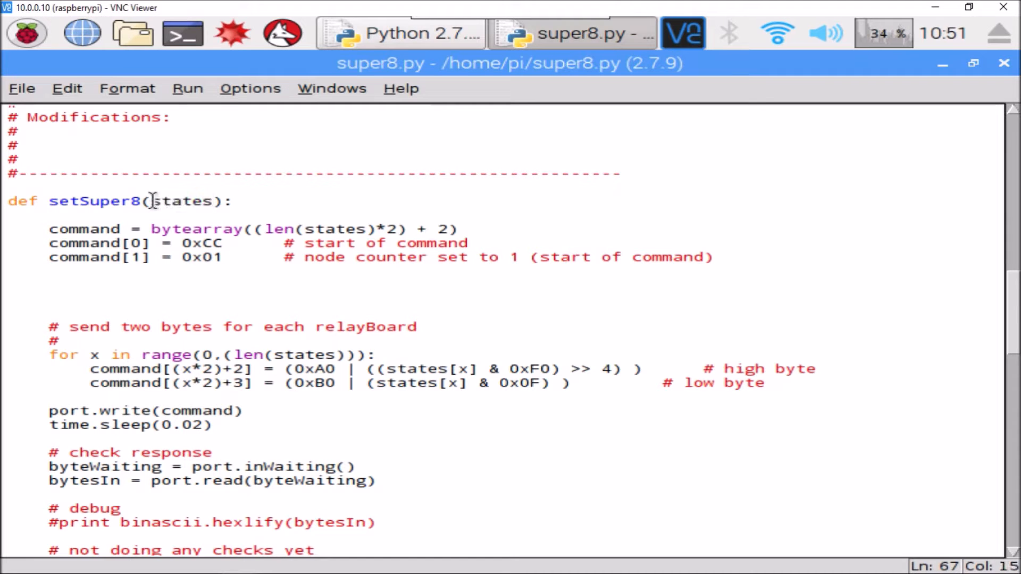
double_click(181, 201)
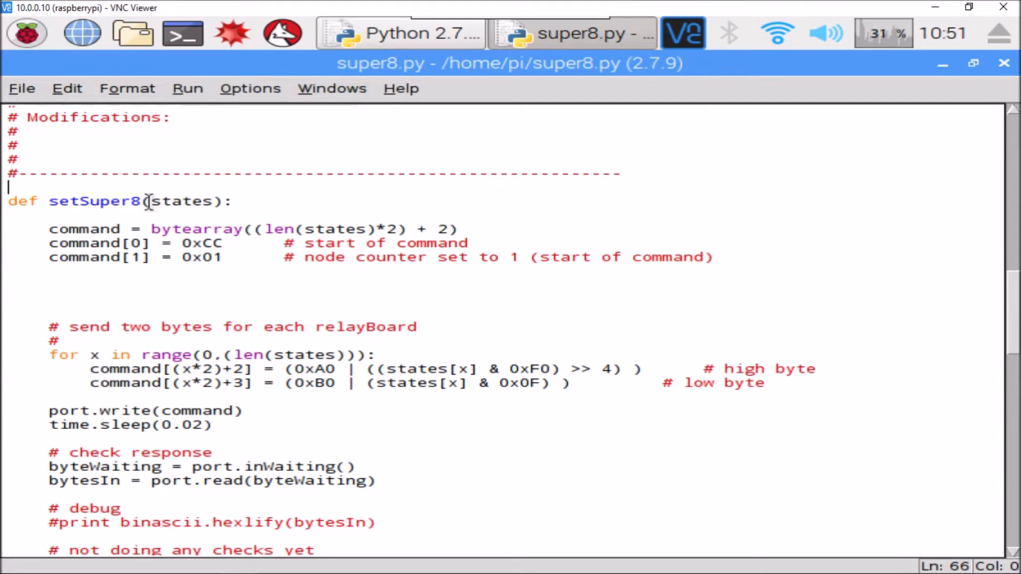
mouse_move(175, 201)
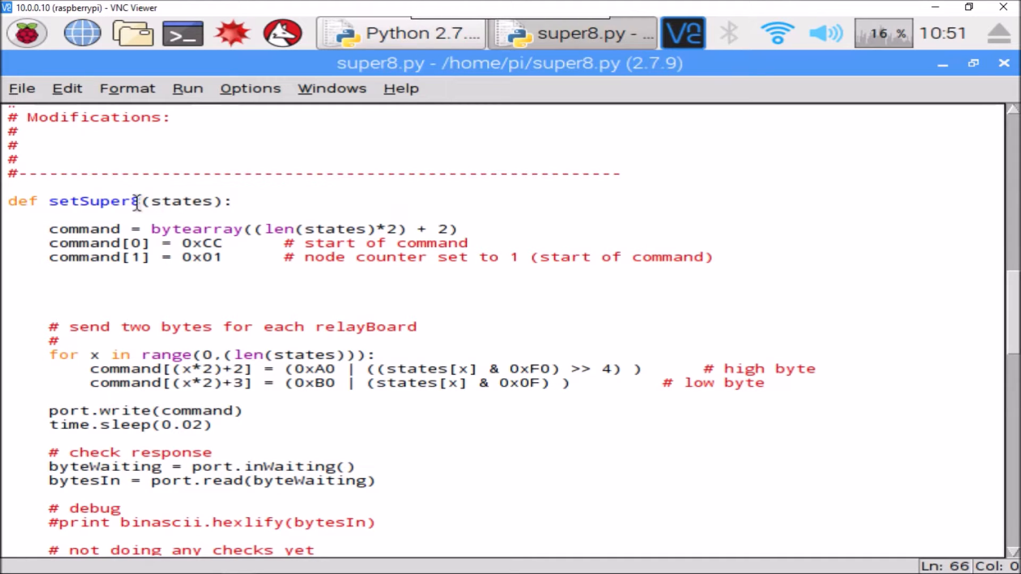
double_click(176, 201)
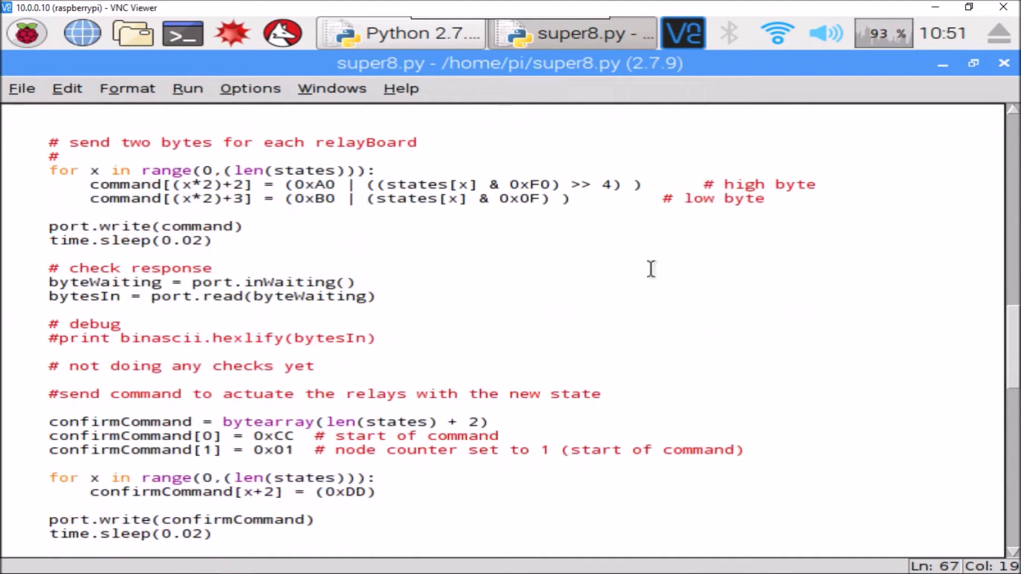
scroll("down", 3)
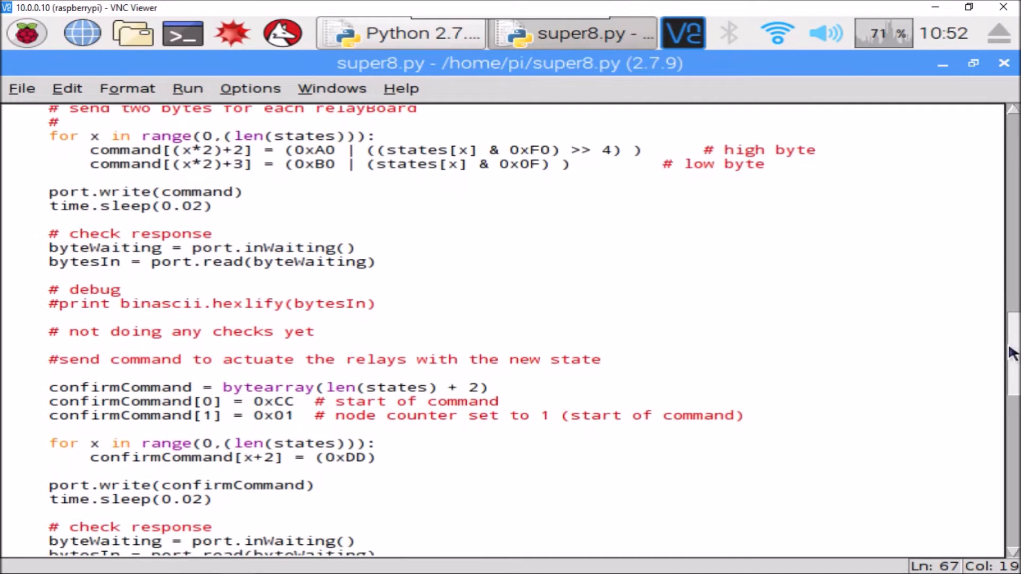
scroll("down", 3)
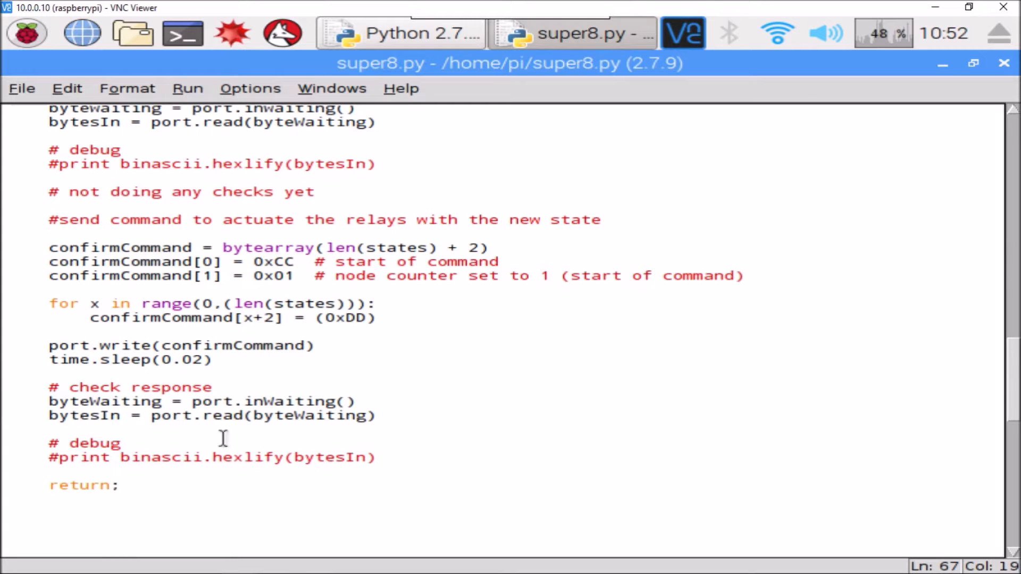
mouse_move(234, 325)
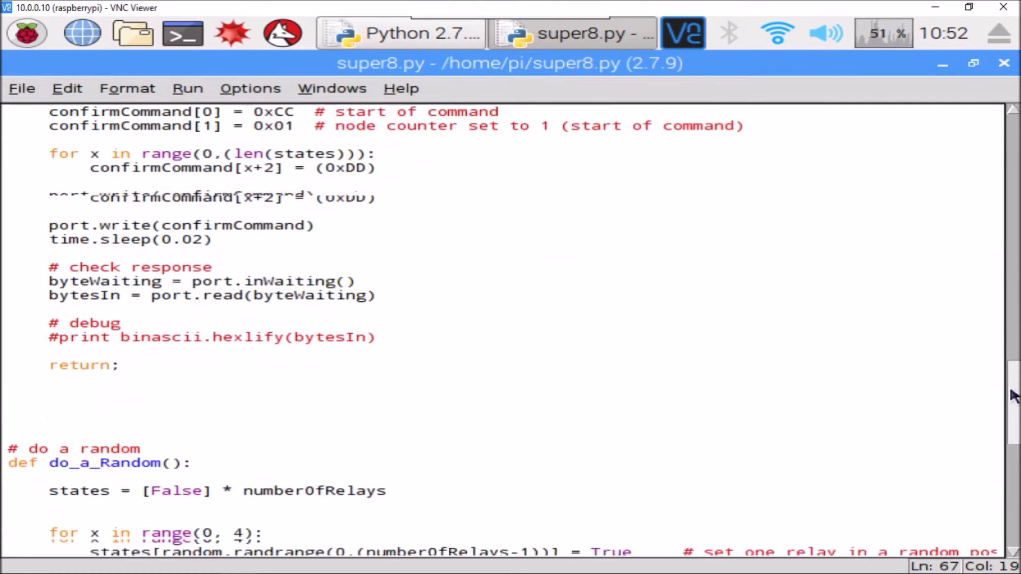
scroll("down", 3)
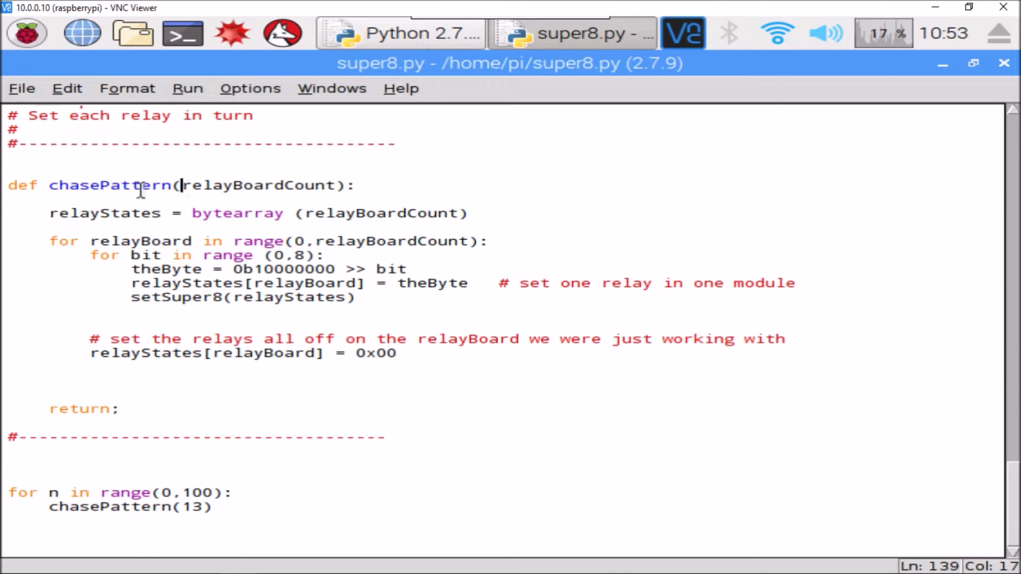
mouse_move(53, 185)
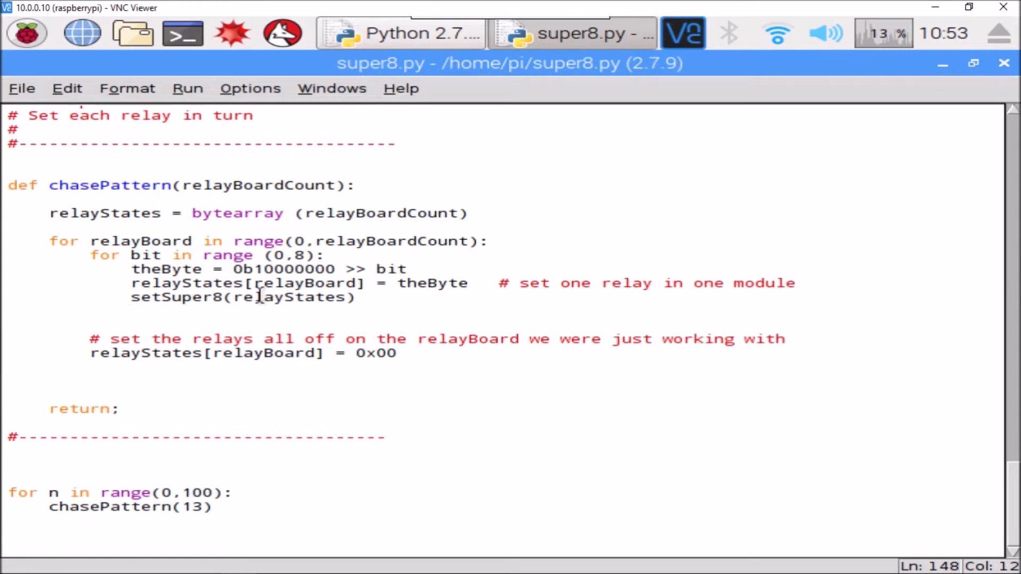
double_click(282, 270)
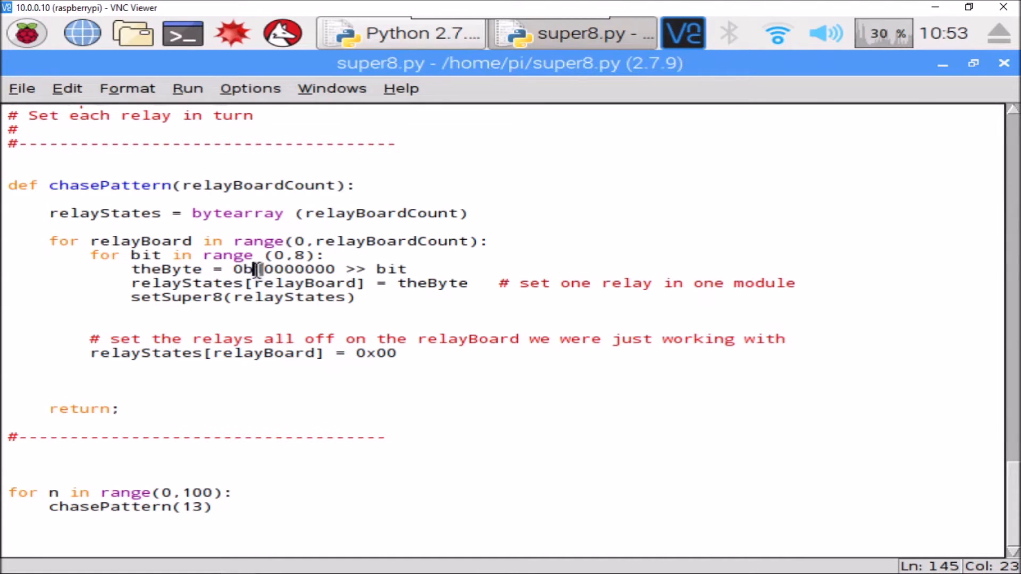
type("1")
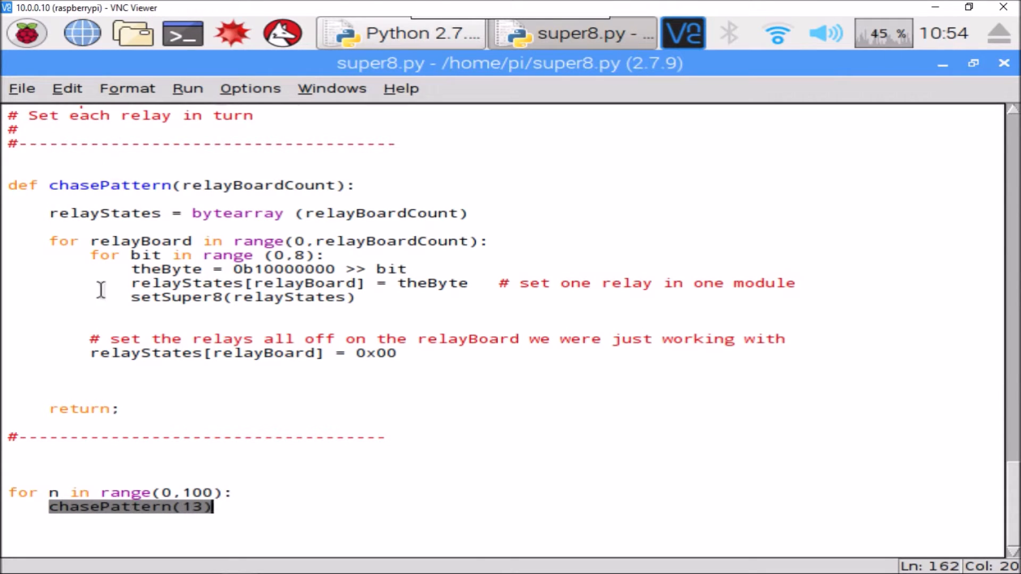
left_click(221, 493)
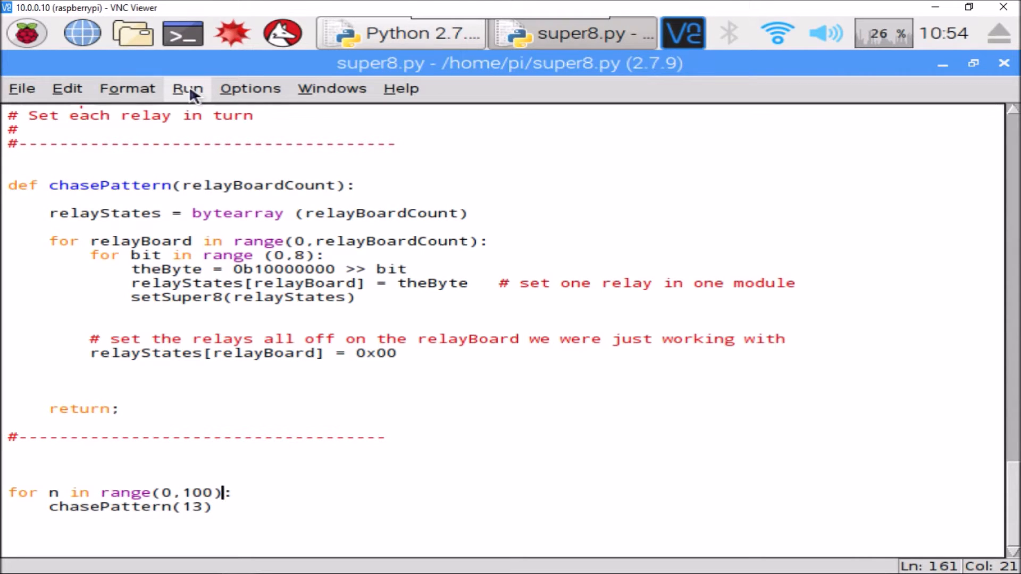
Run super8.py via Run Module and focus the restarted Python Shell.
left_click(188, 88)
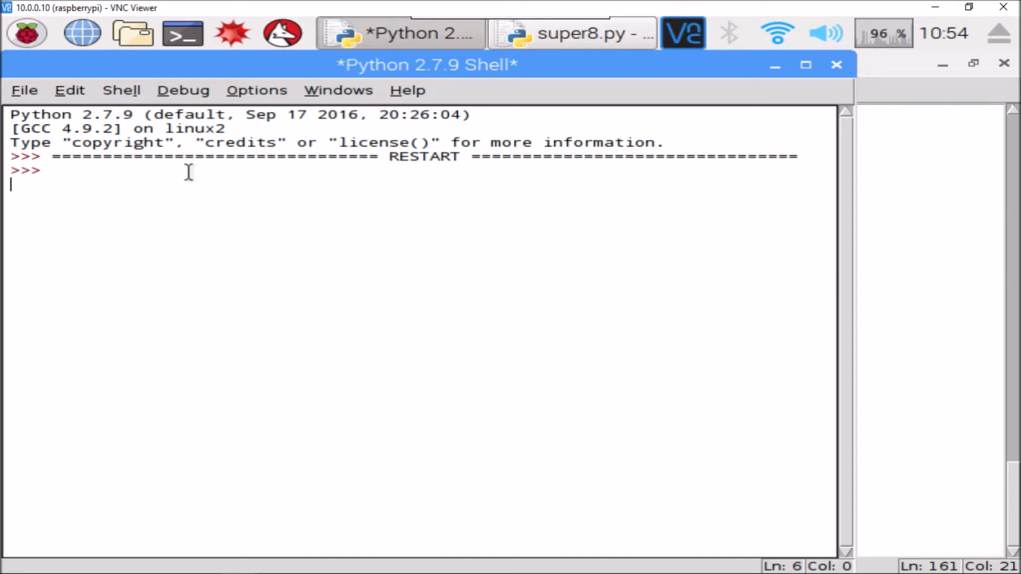
left_click(572, 33)
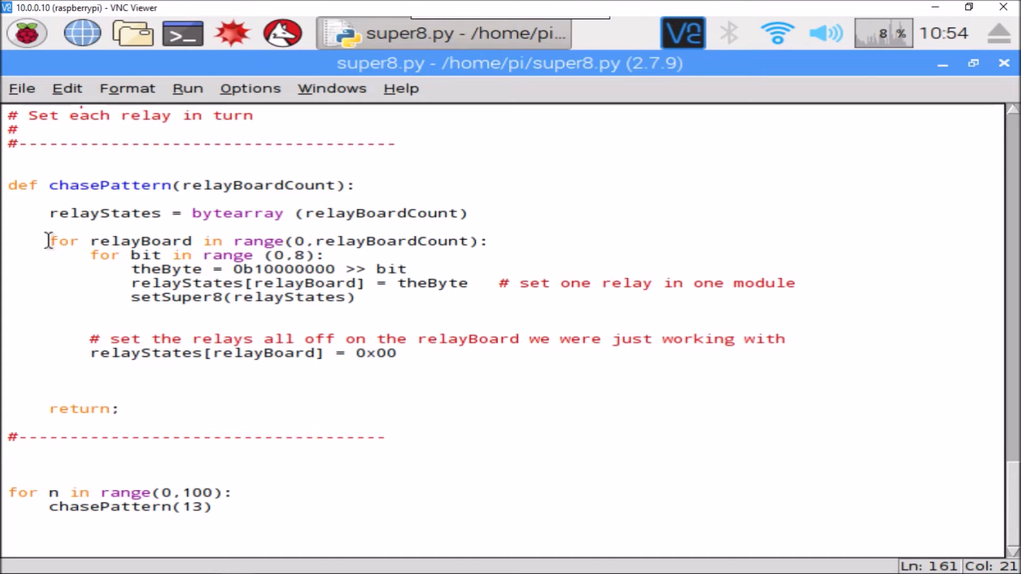
mouse_move(825, 305)
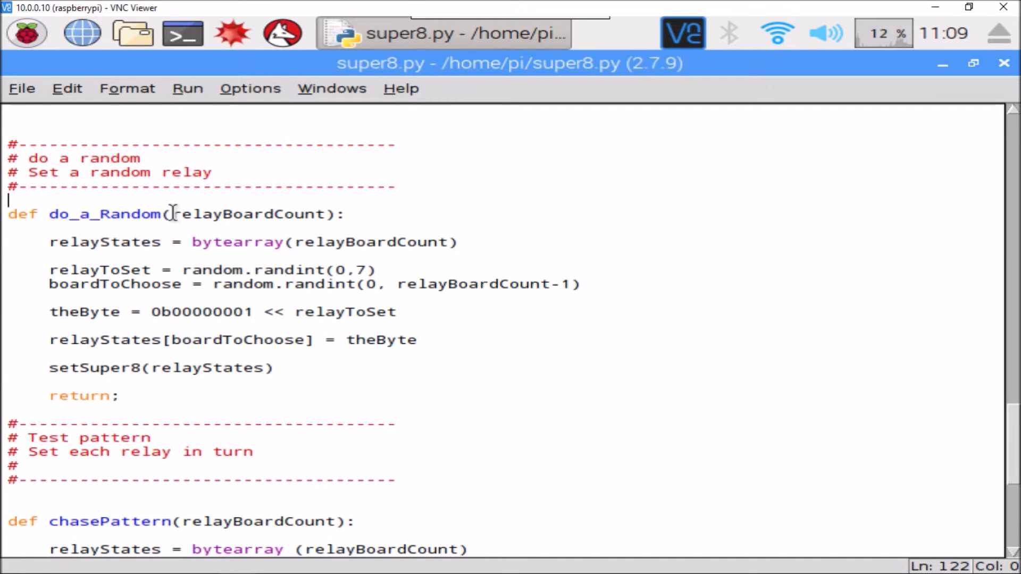
left_click(300, 214)
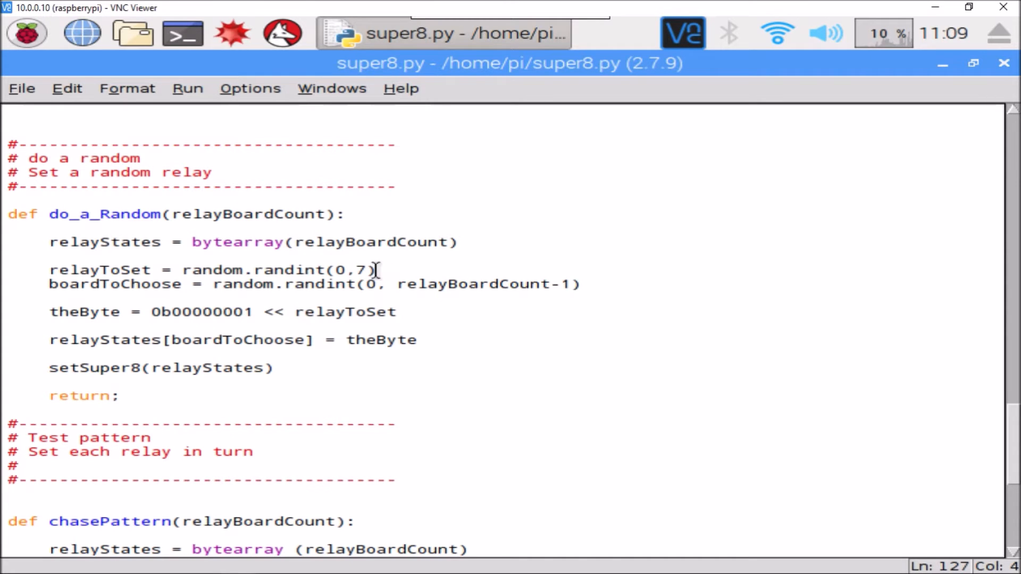
left_click(374, 269)
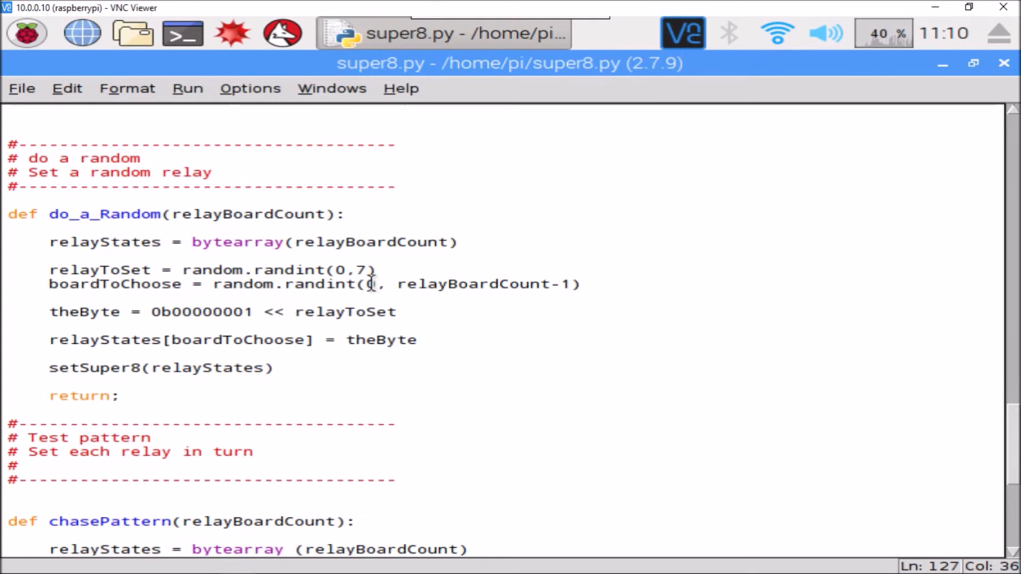
double_click(420, 284)
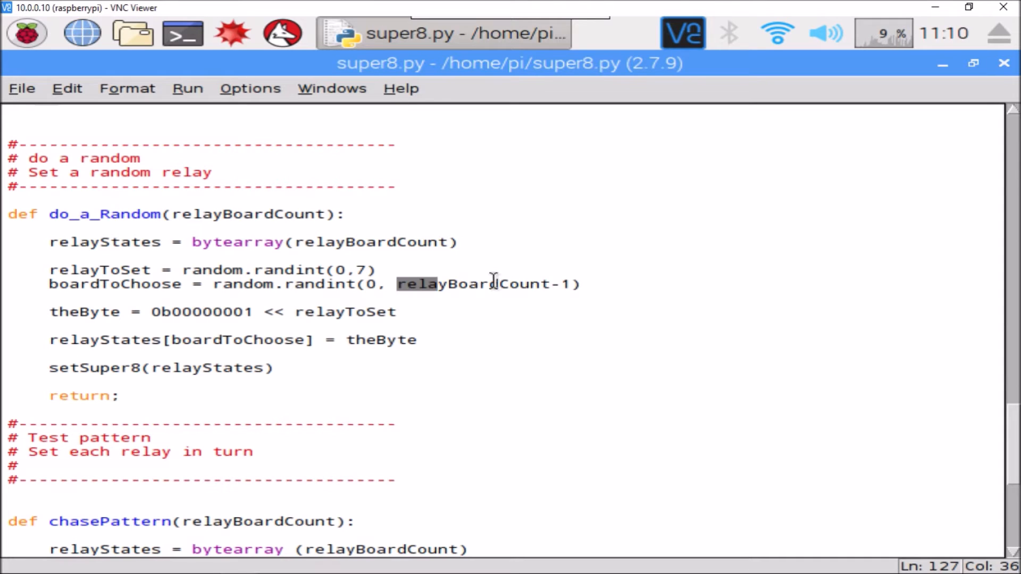
left_click(583, 284)
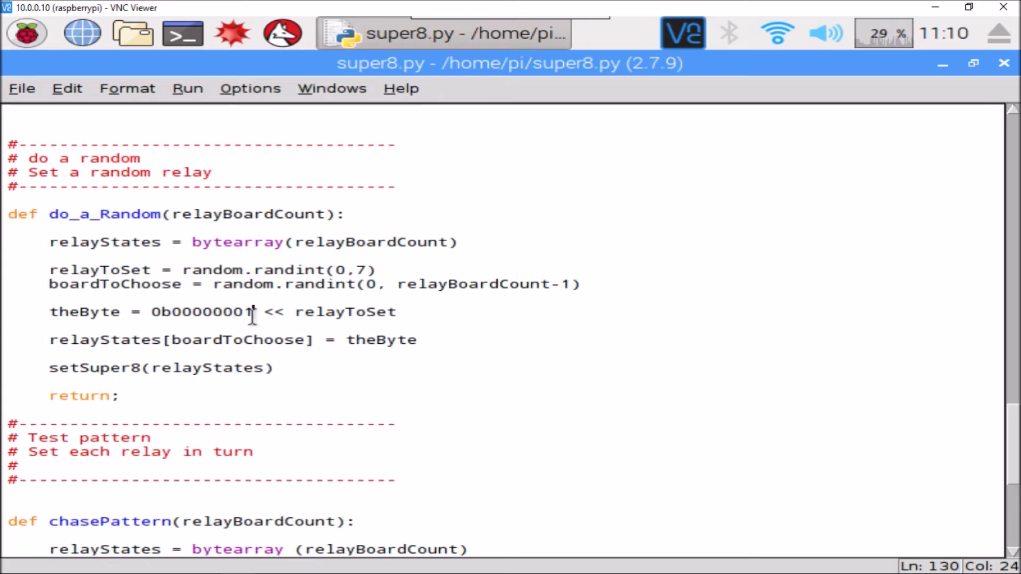
double_click(349, 311)
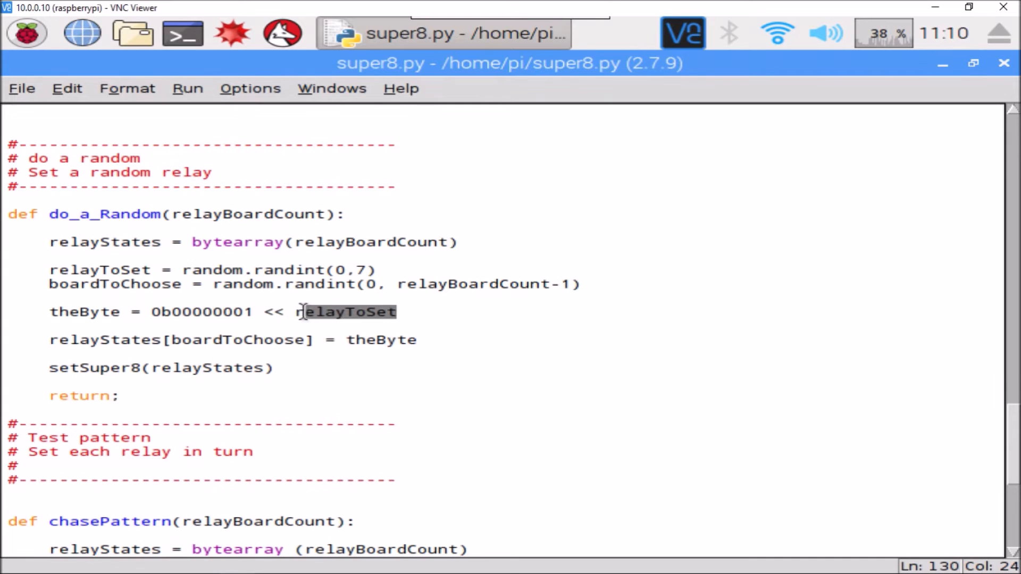
double_click(345, 311)
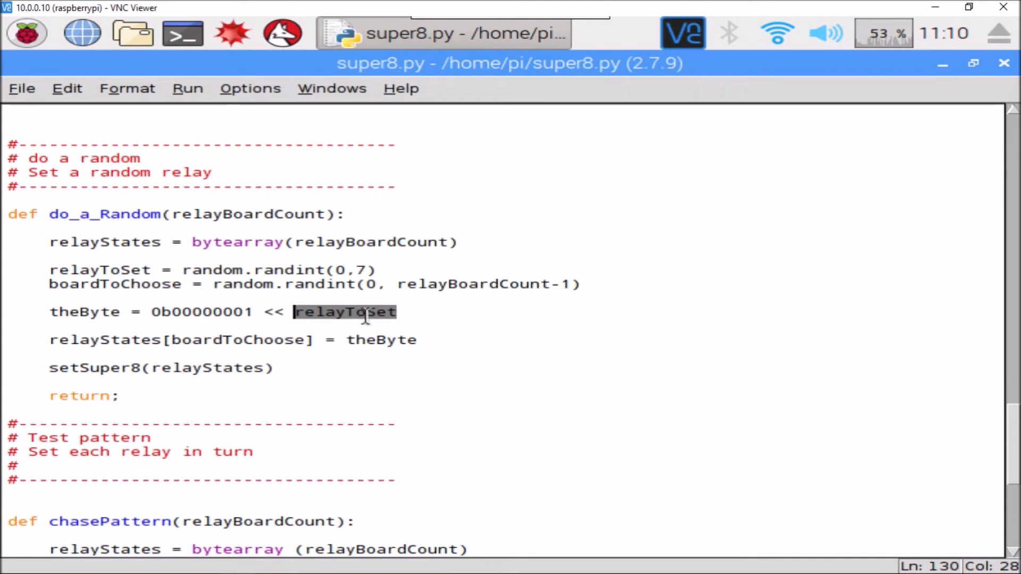
left_click(48, 340)
type("do_a_Random(13)")
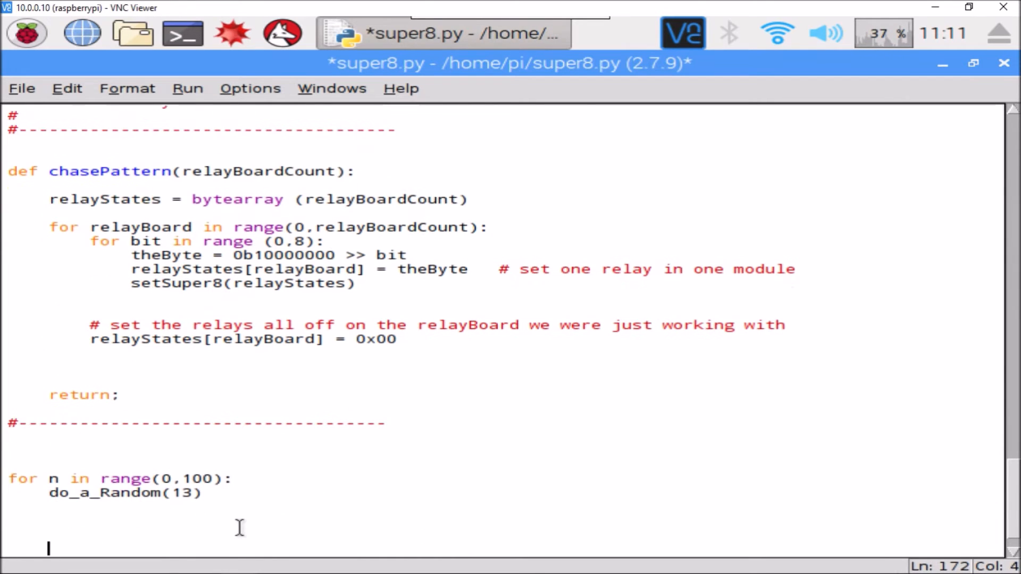
Extend the bottom loop to range(0,10000) calling do_a_Random(13).
scroll("down", 3)
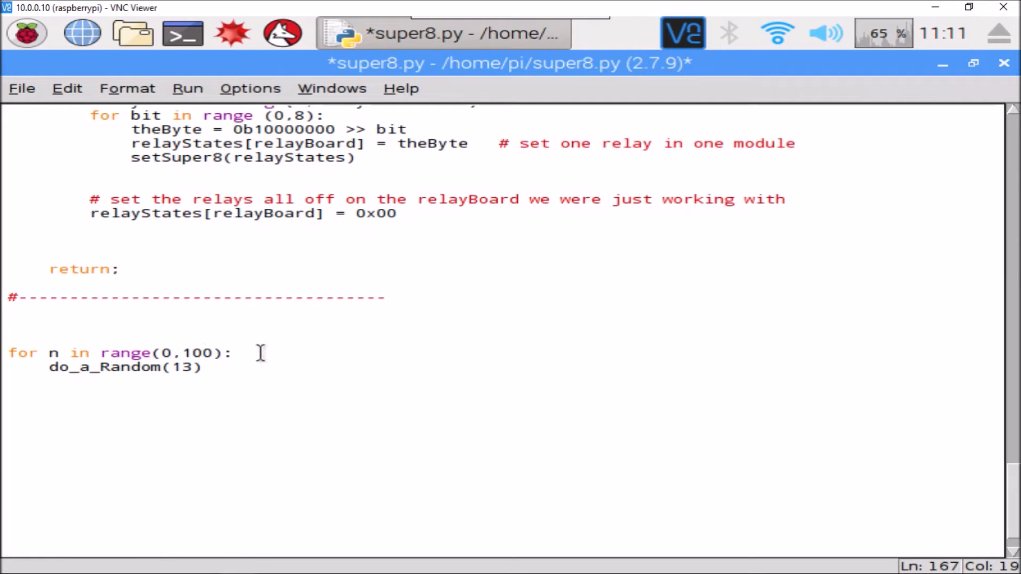
type("00")
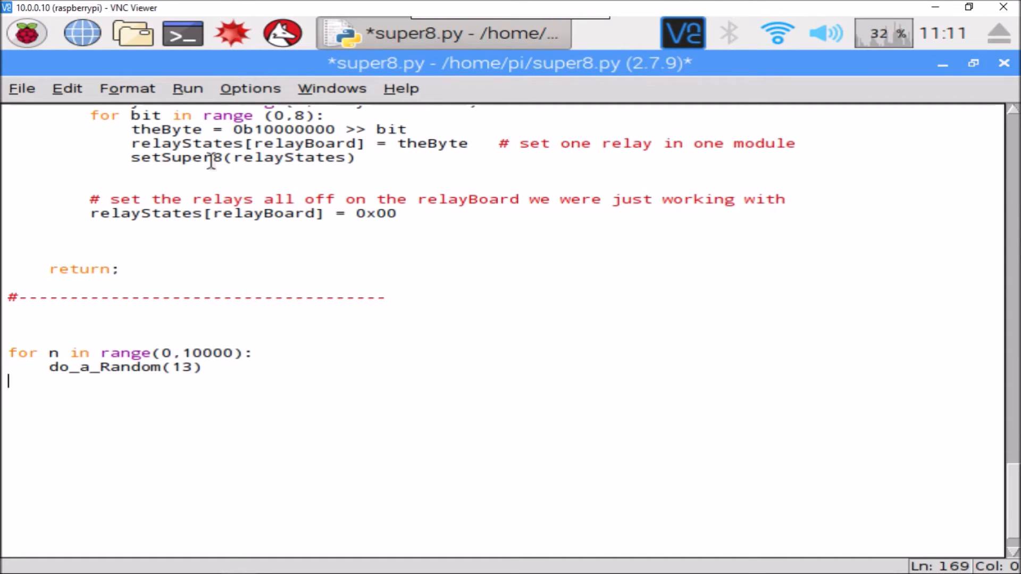
Run super8.py, then set the loop to 1000 passes with time.sleep(1) after each.
left_click(188, 88)
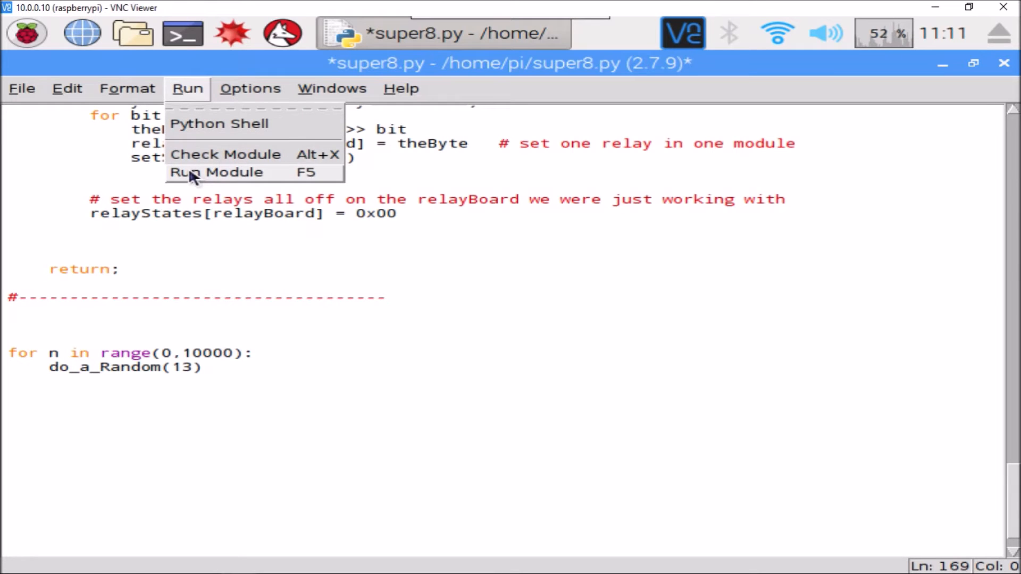
left_click(215, 172)
type("time.sleep(1)")
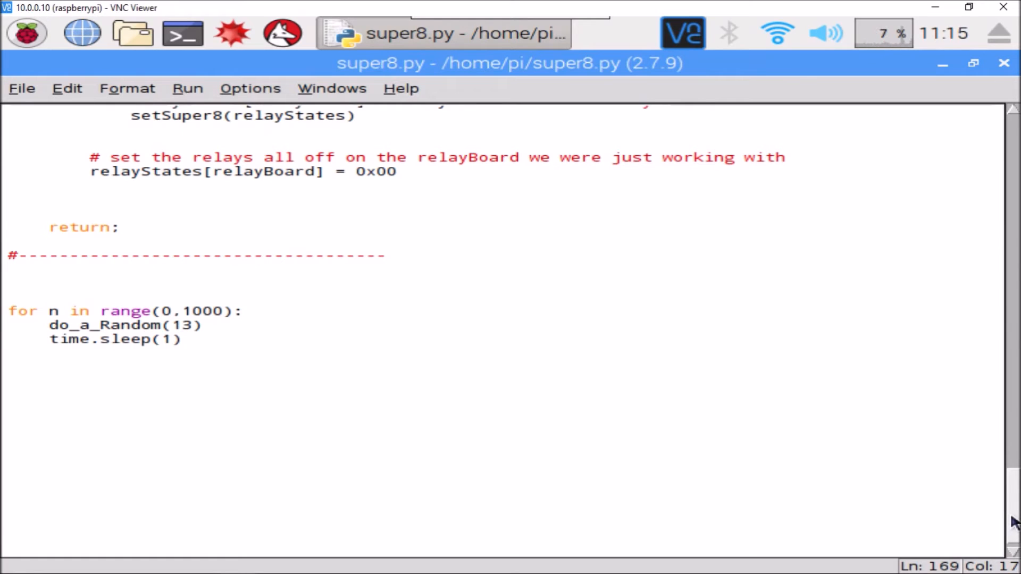
left_click(182, 339)
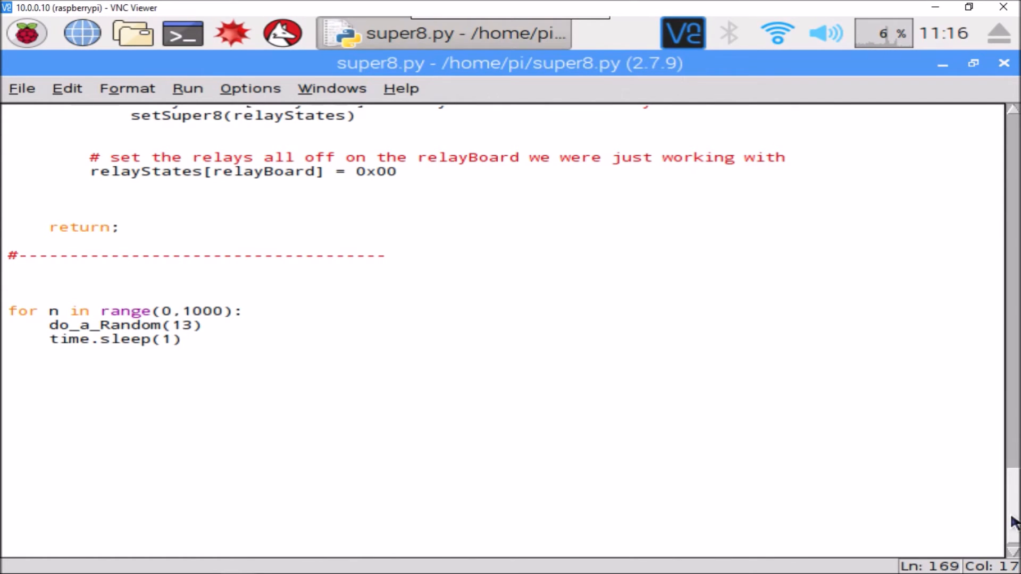
left_click(184, 339)
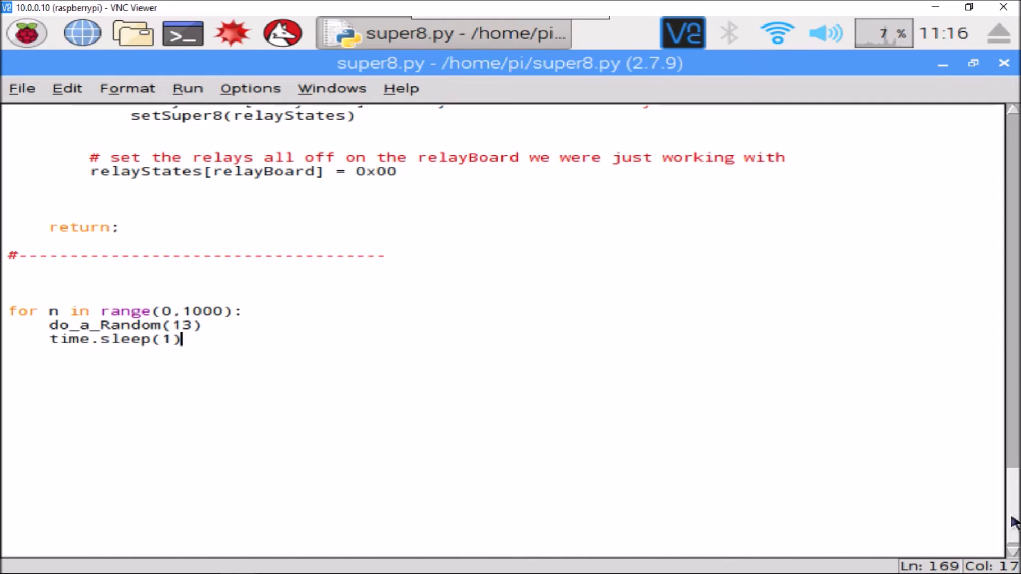
Copy the whole do_a_Random function and paste a duplicate below it.
scroll("up", 3)
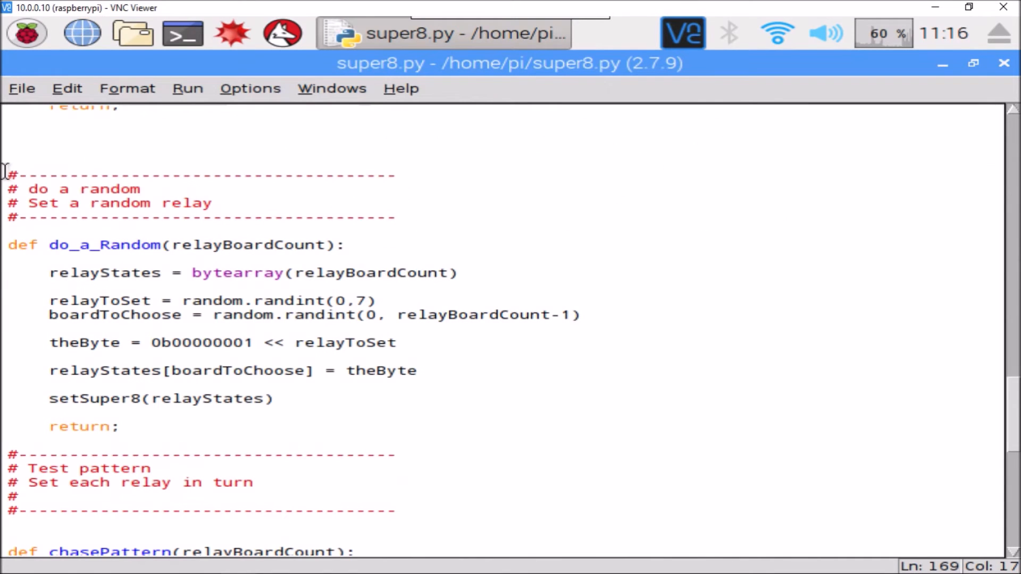
left_click_drag(6, 175, 119, 426)
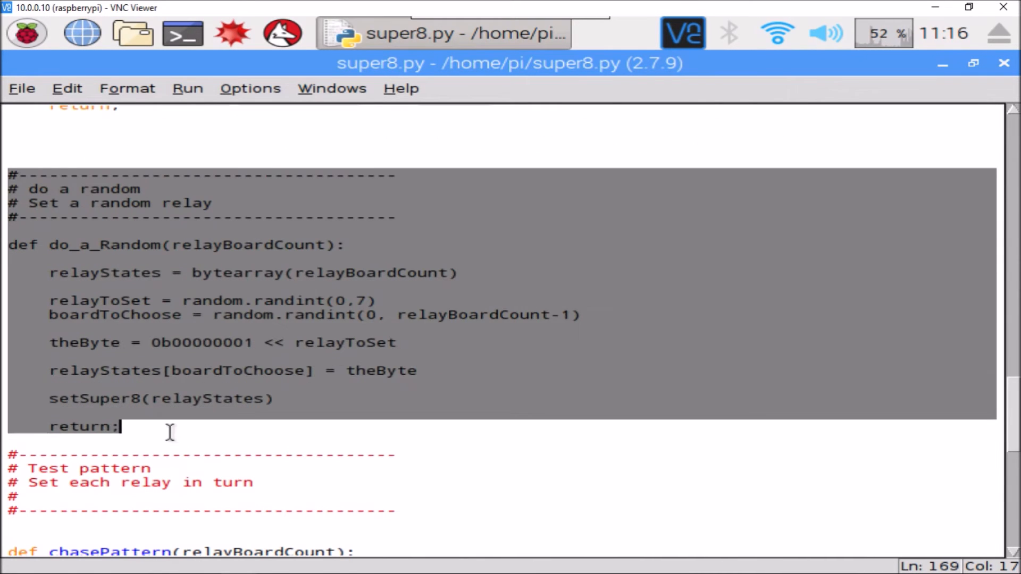
right_click(189, 384)
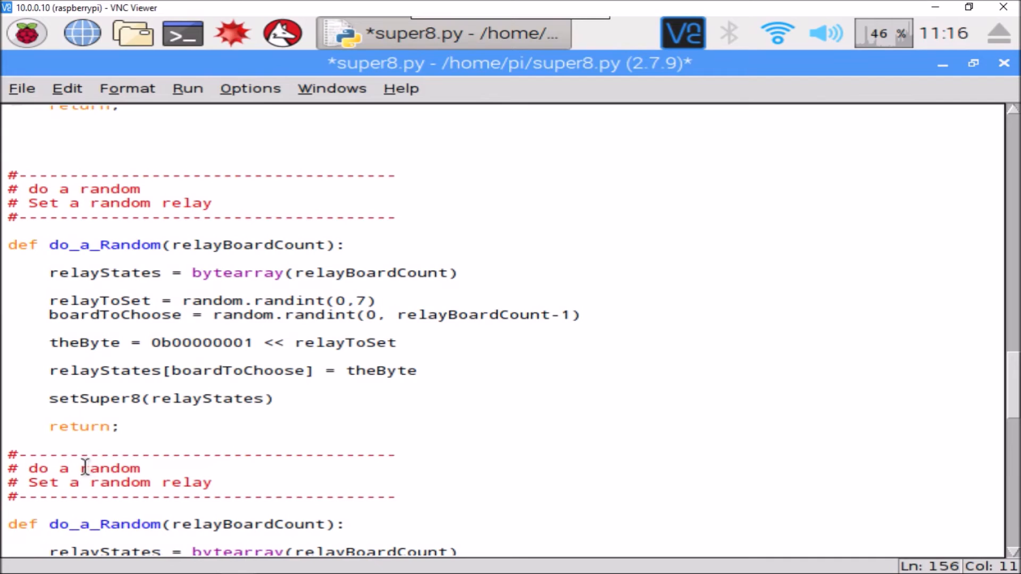
Retitle the copy's comment to 'do a random relay board / Set all the relays on !!!'.
left_click(150, 468)
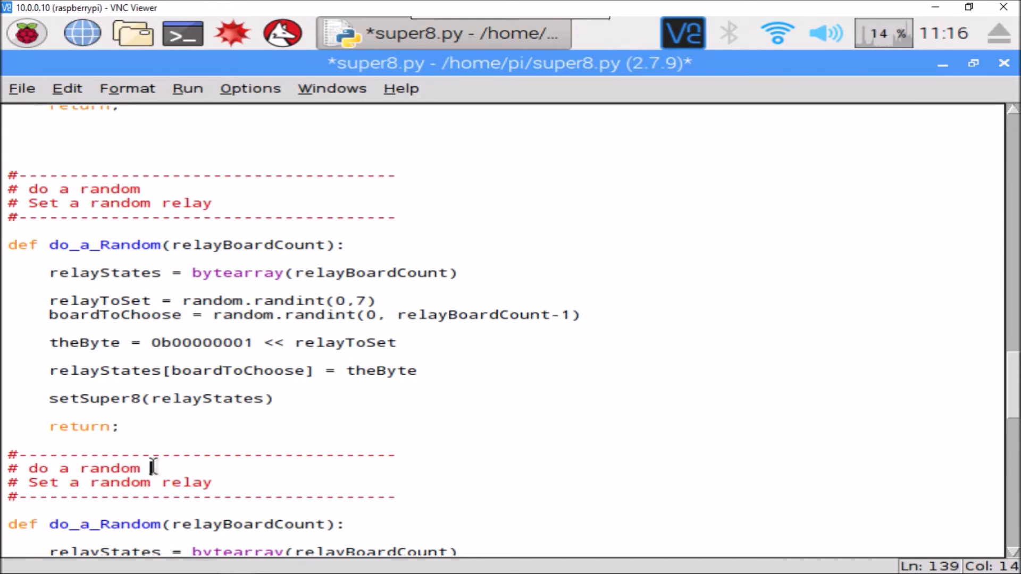
type("relay b")
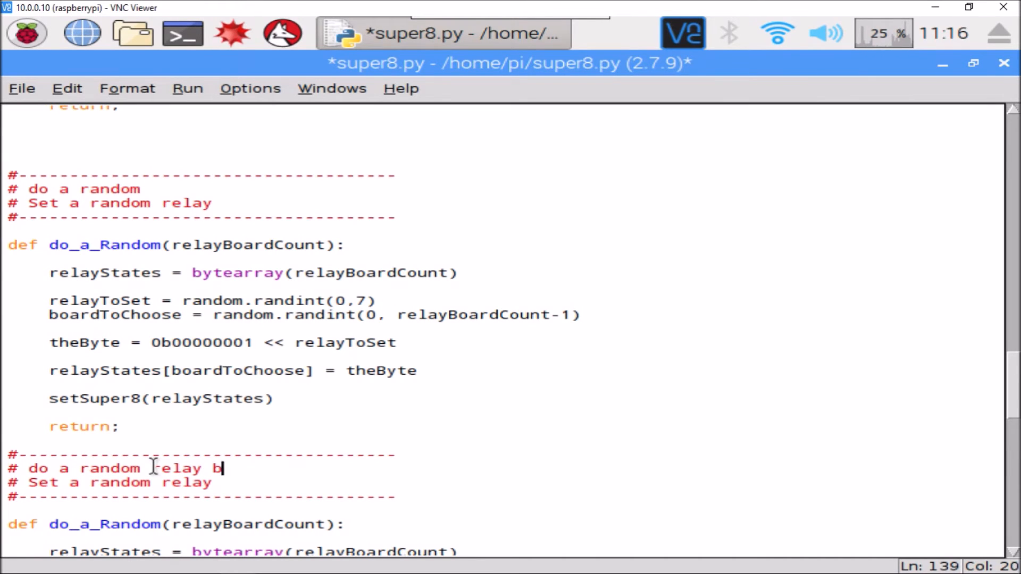
type("oard")
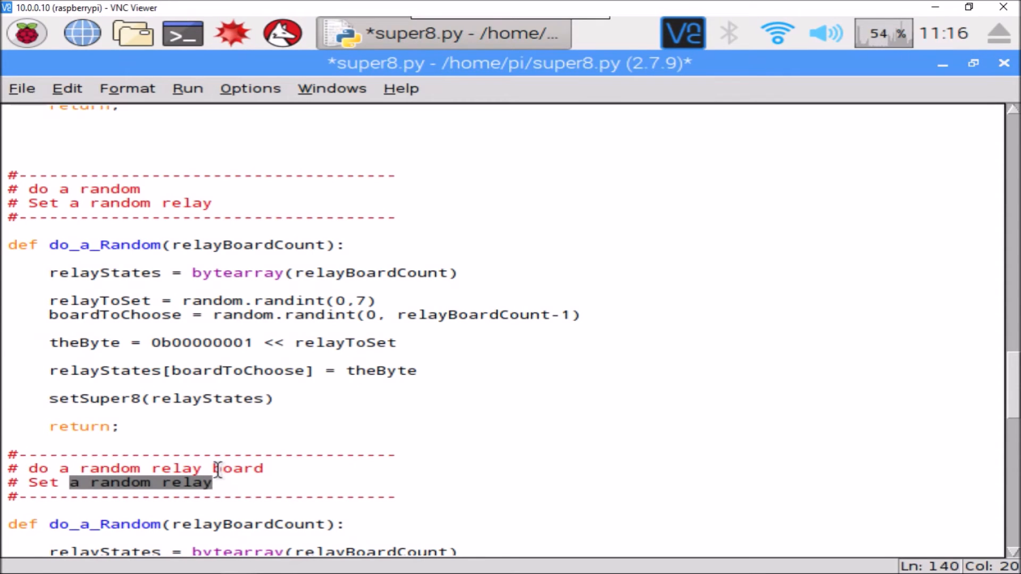
type("all the relays")
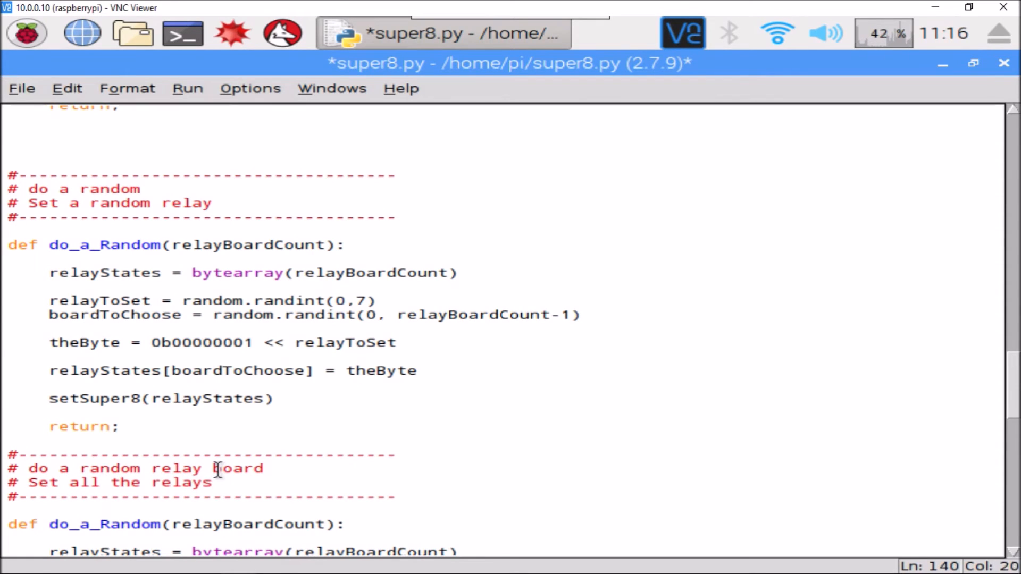
type("on !!!")
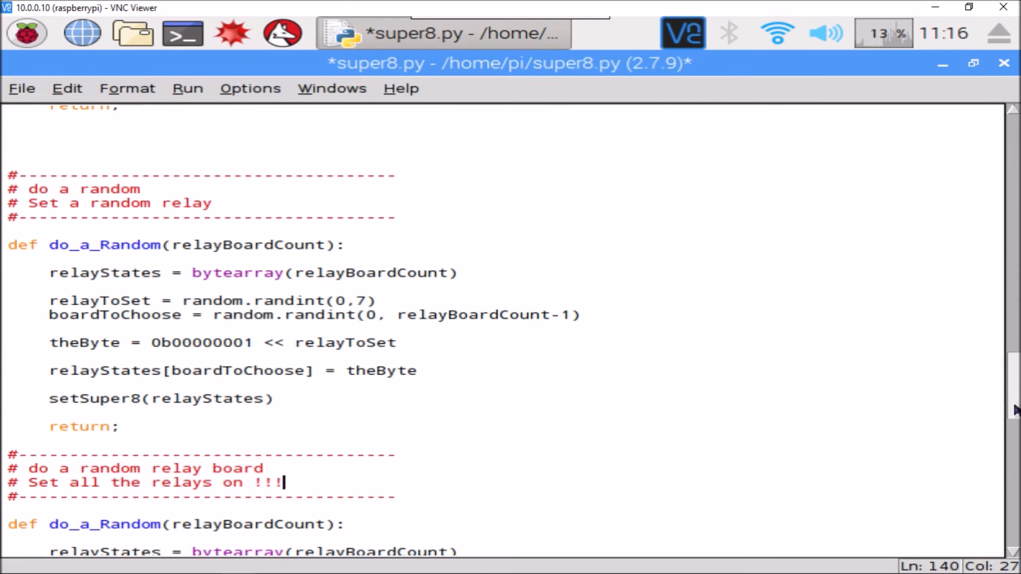
scroll("down", 3)
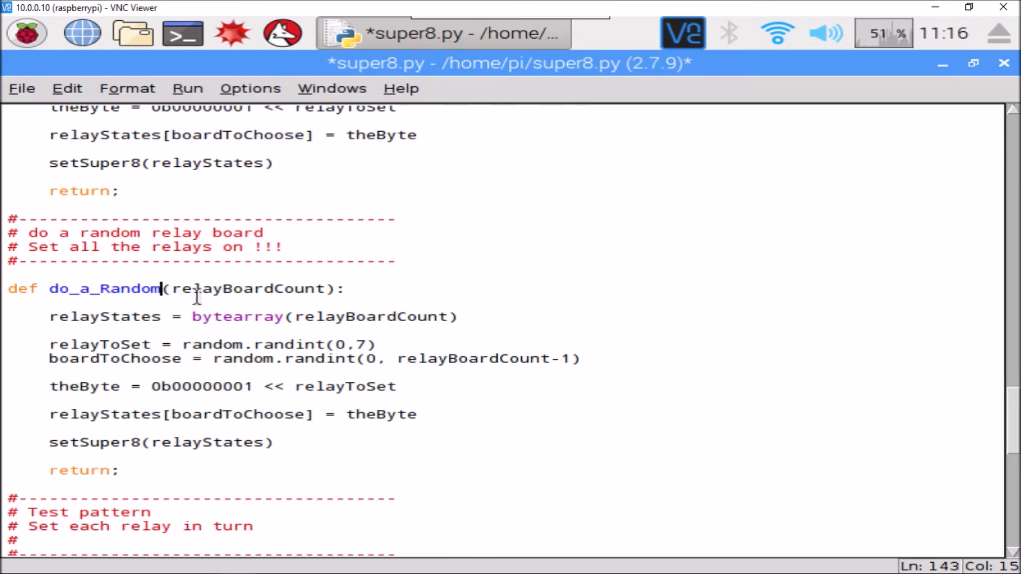
Rename the copy do_a_Random_Board, delete its relayToSet line and set theByte = 0b11111111.
type("Board")
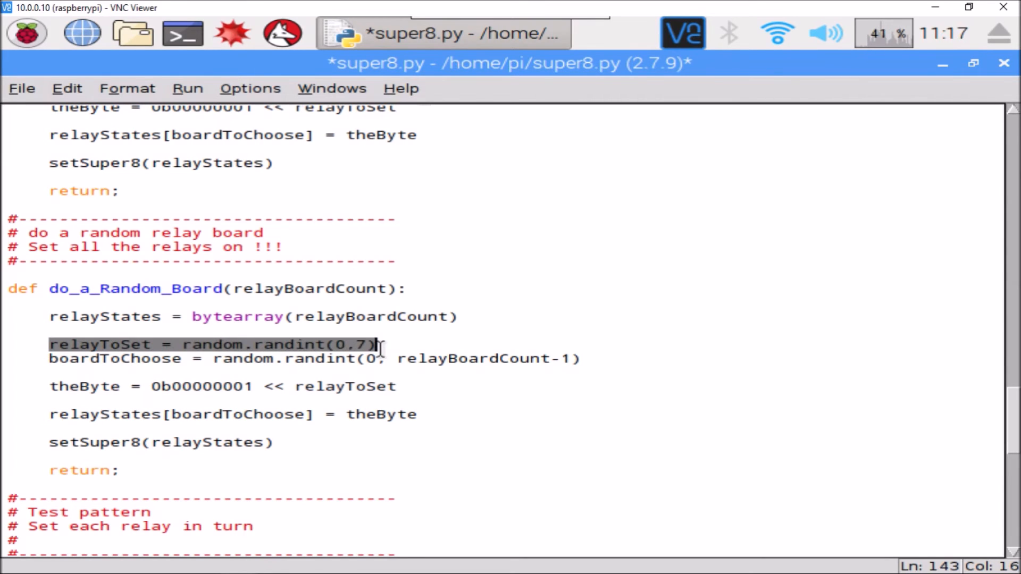
key("Delete")
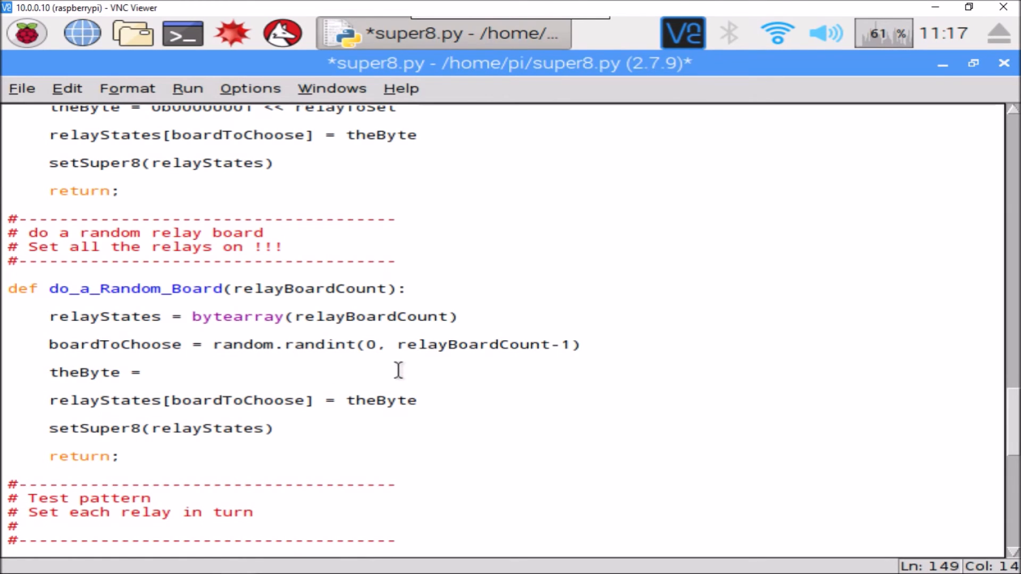
type("0b")
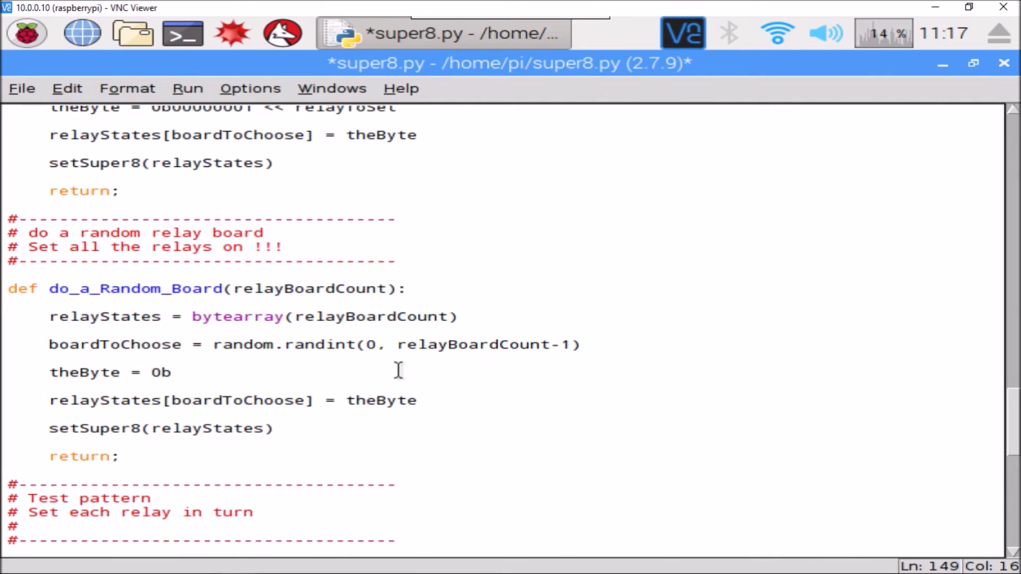
type("11111")
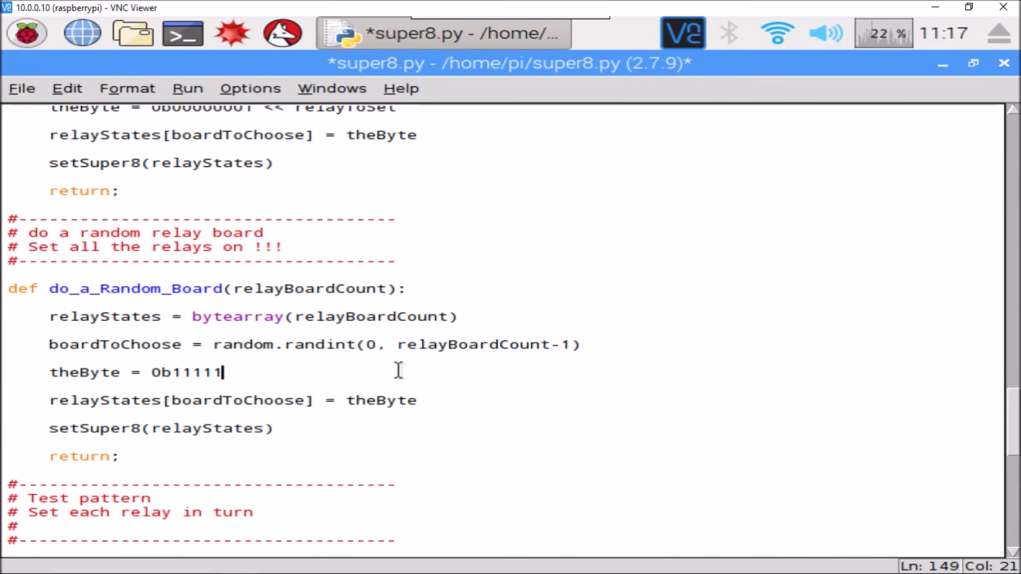
type("111")
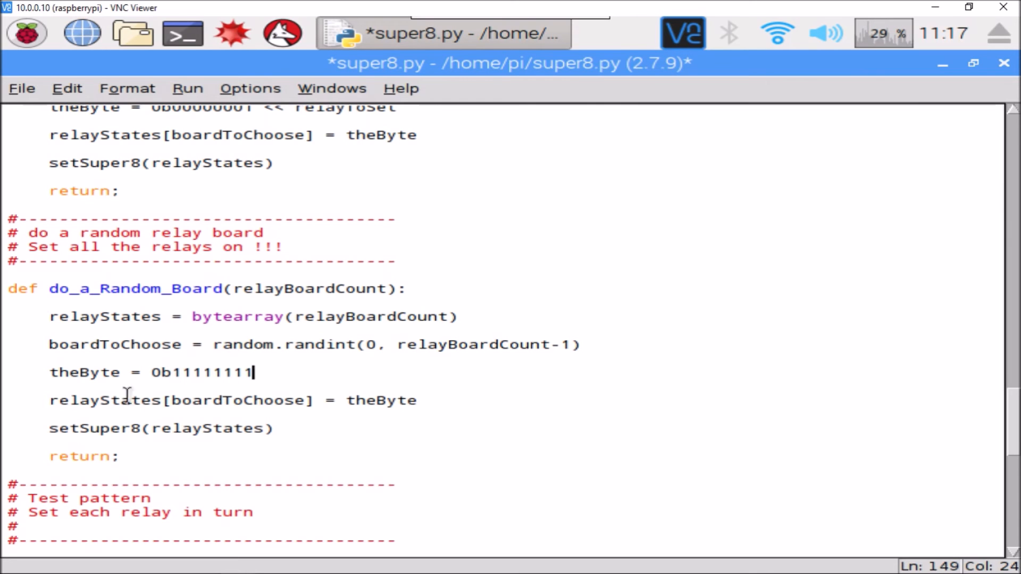
mouse_move(66, 401)
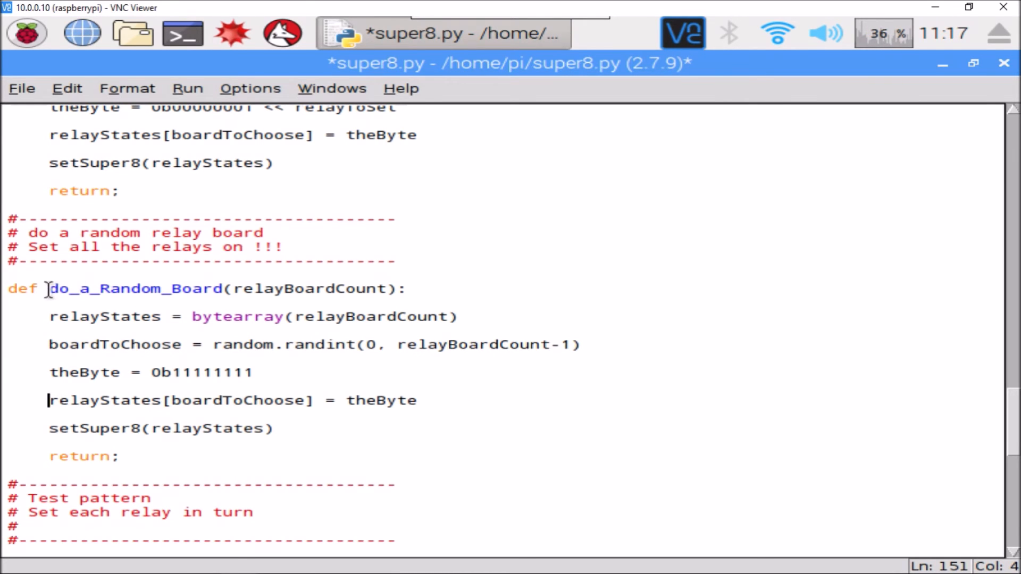
Copy the do_a_Random_Board name for use in the lastRelayBoard attribute and while loop.
right_click(137, 288)
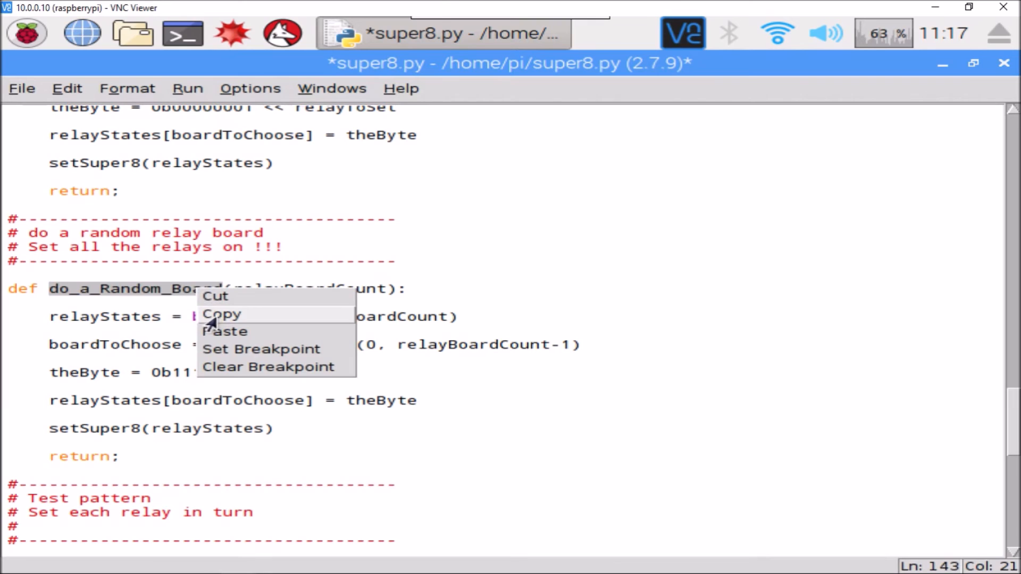
left_click(221, 314)
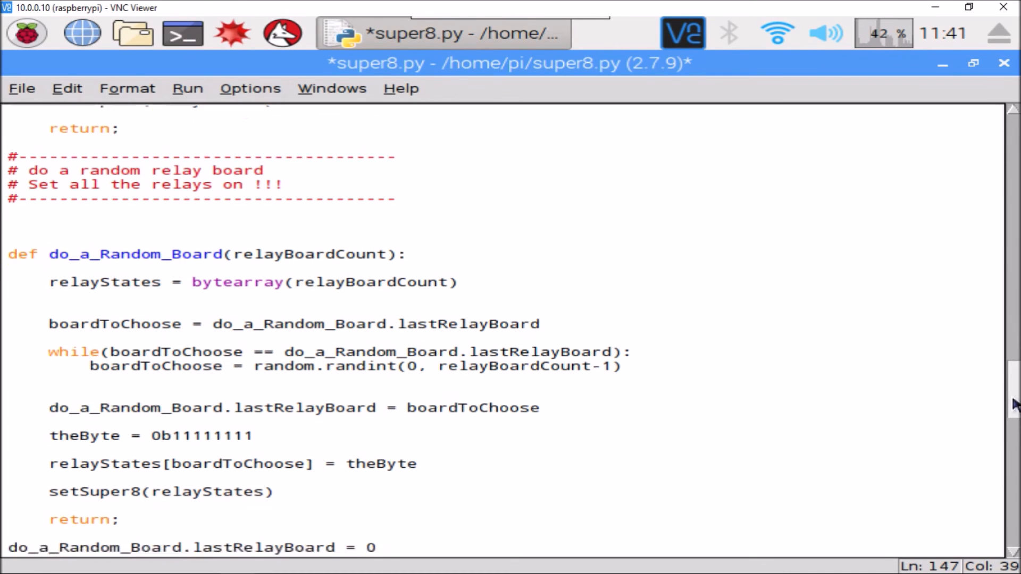
scroll("down", 3)
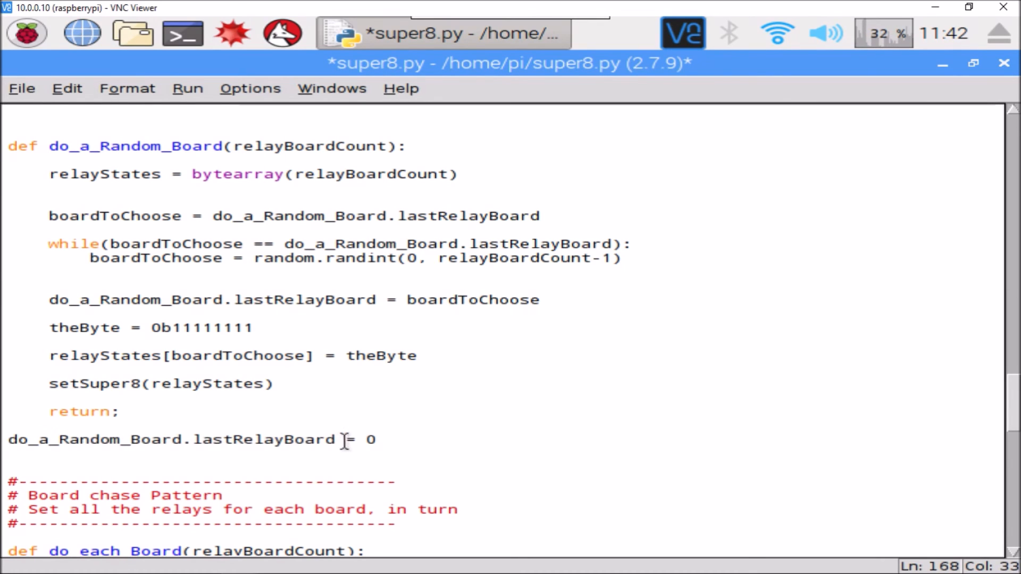
double_click(264, 439)
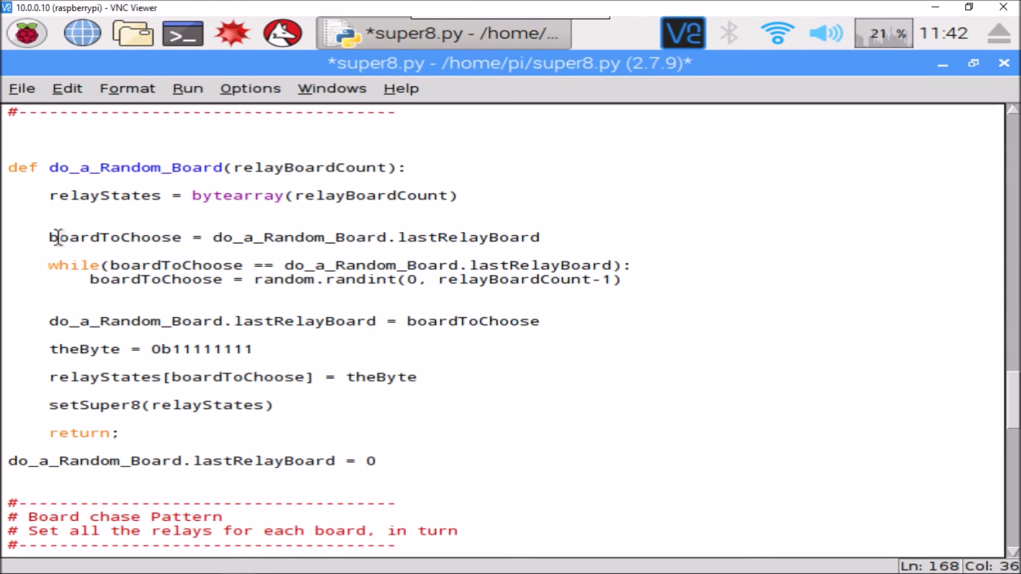
double_click(116, 237)
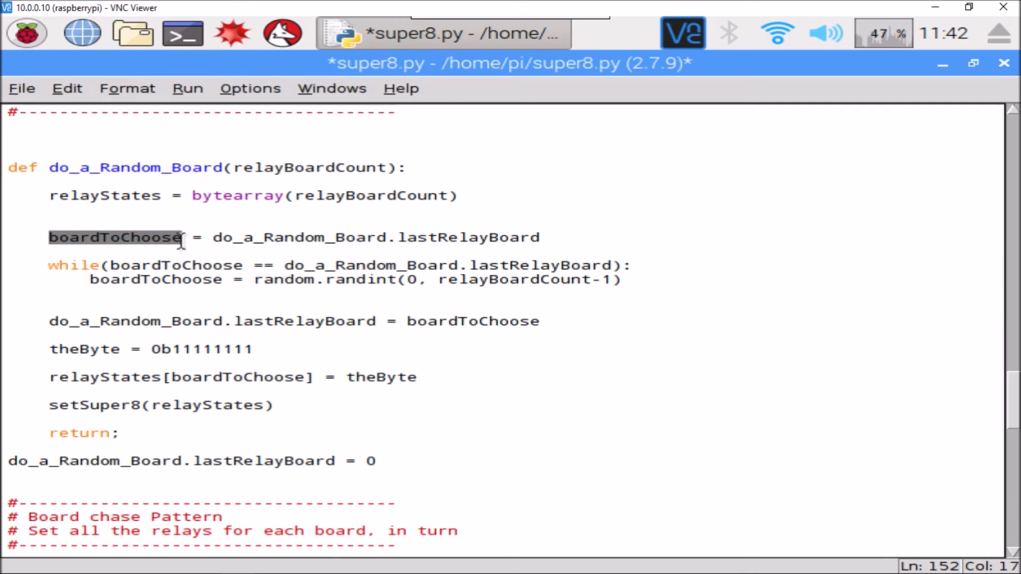